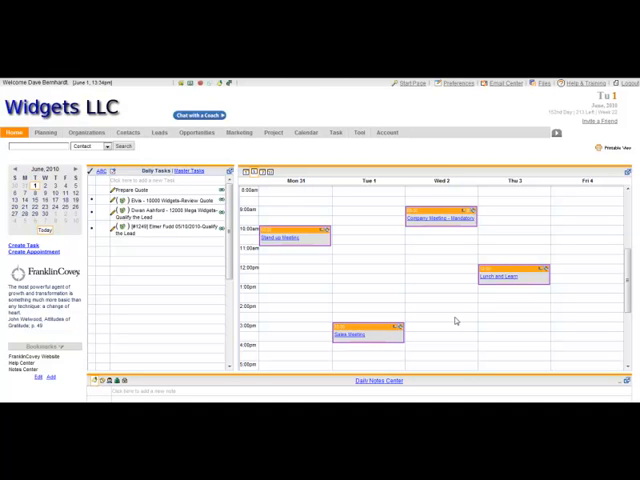
mouse_move(456, 320)
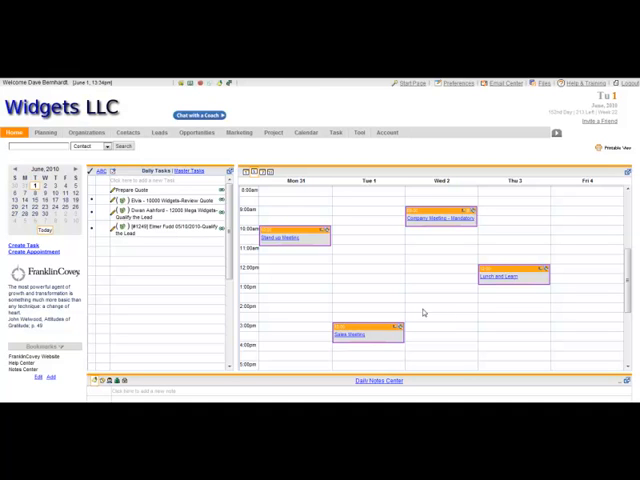
Navigate from the home page to the Marketing campaigns list.
click(232, 132)
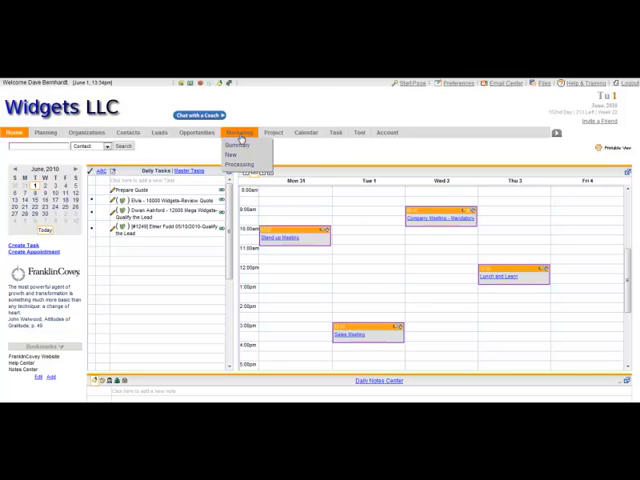
click(236, 144)
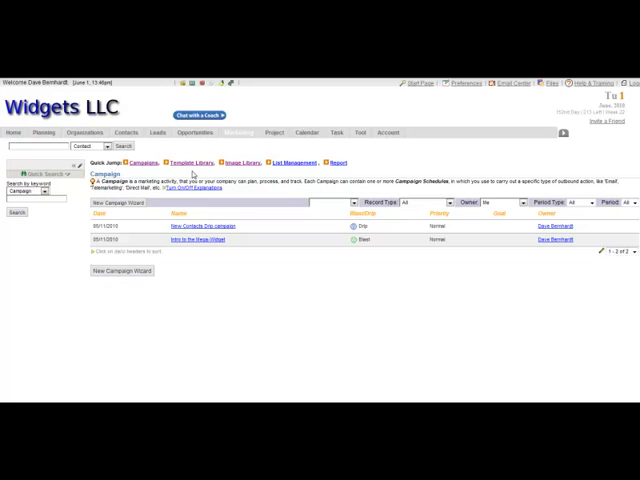
mouse_move(244, 176)
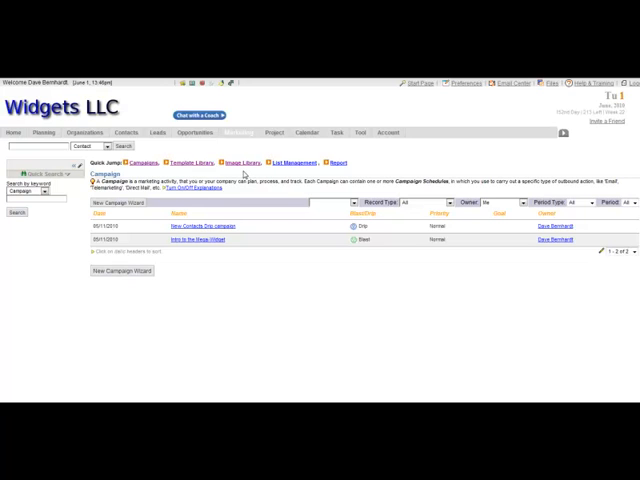
mouse_move(242, 172)
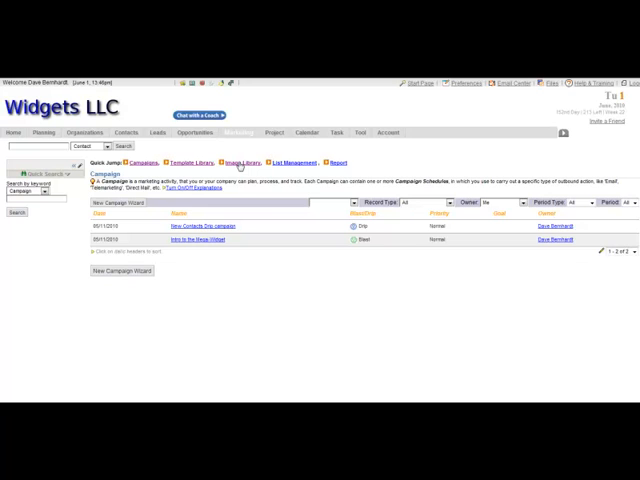
Go to the Materials Library and start adding a new material.
click(244, 164)
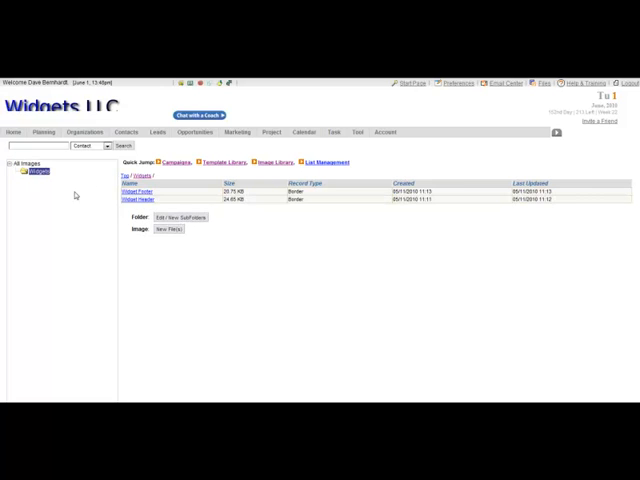
click(168, 228)
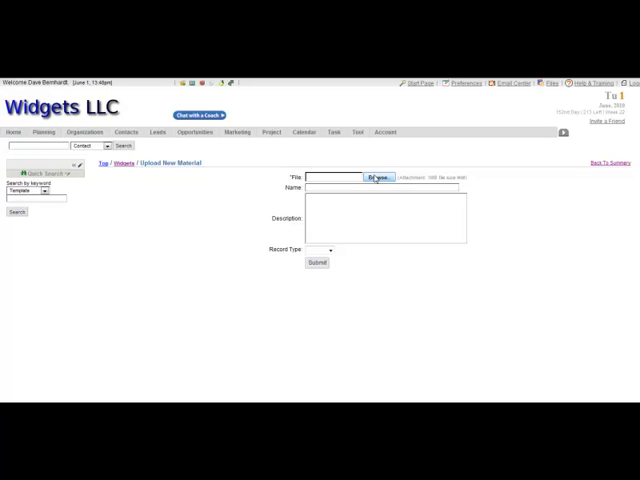
Select widgets_small_logo.png as the file to upload.
click(376, 176)
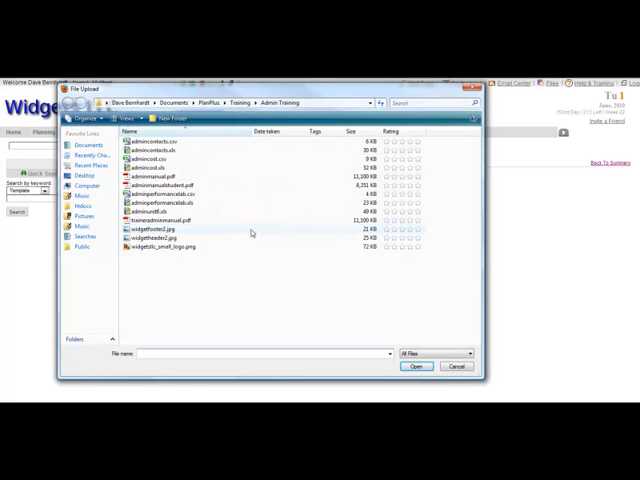
click(176, 246)
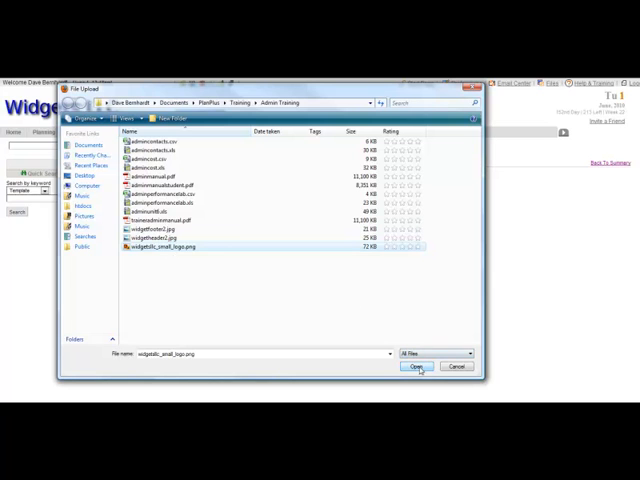
click(420, 366)
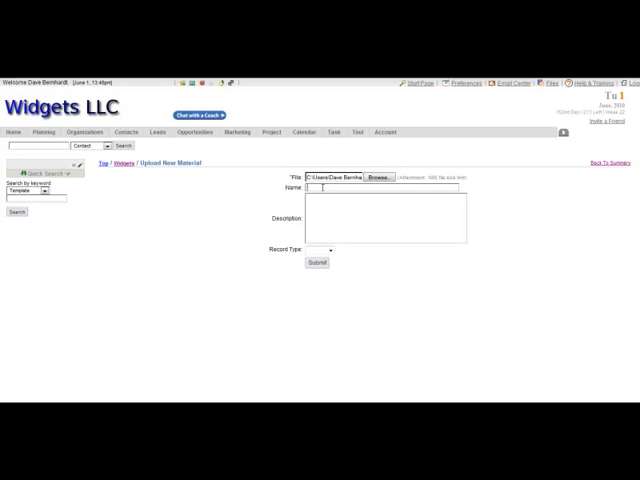
Name the material 'Widgets LLC Logo', set its type to Logo, and submit it.
text(Wid)
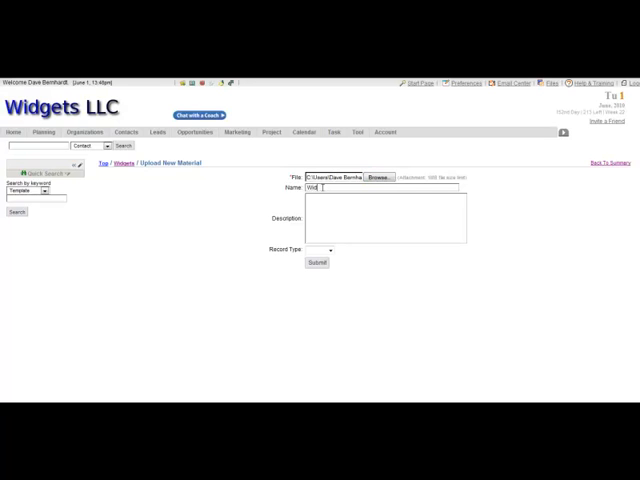
text(Widgets LLC)
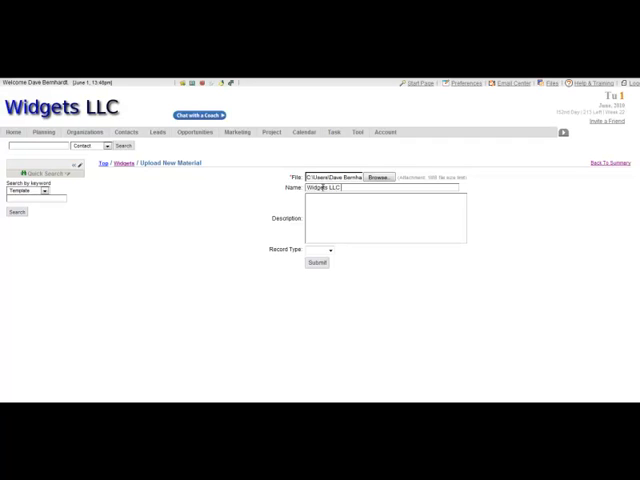
text(Logo)
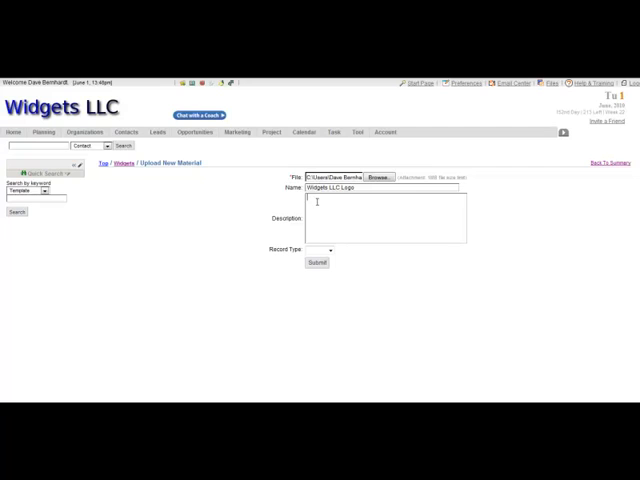
click(328, 250)
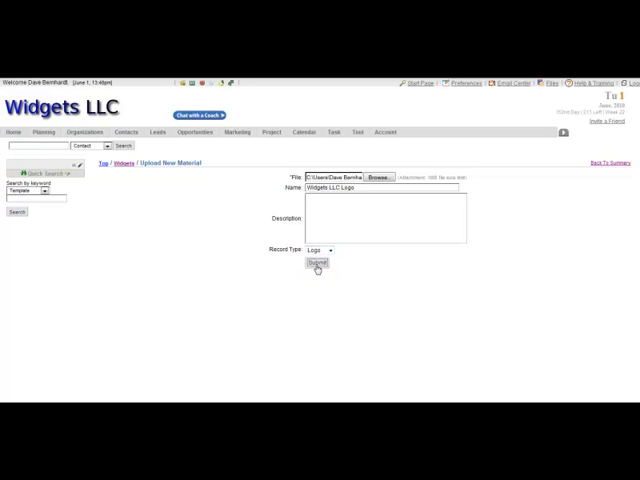
click(316, 264)
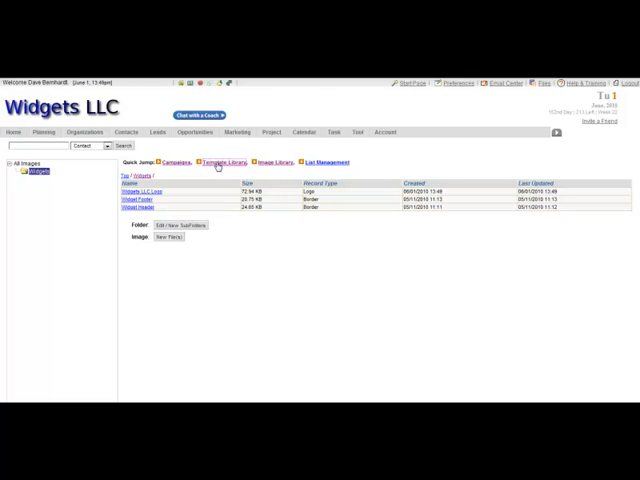
Go to the Templates section listing the existing email templates.
click(220, 162)
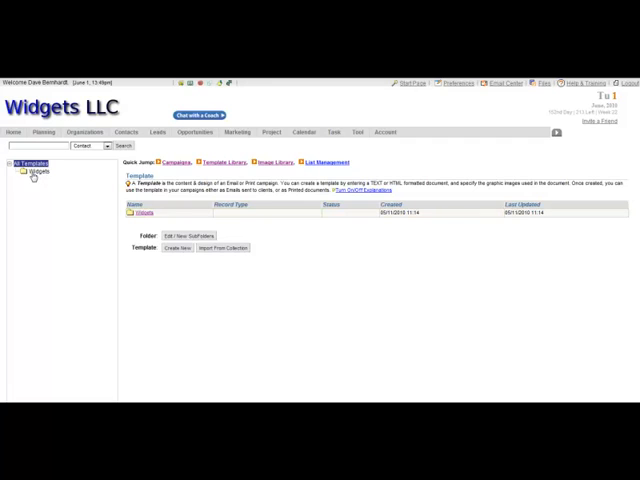
mouse_move(106, 246)
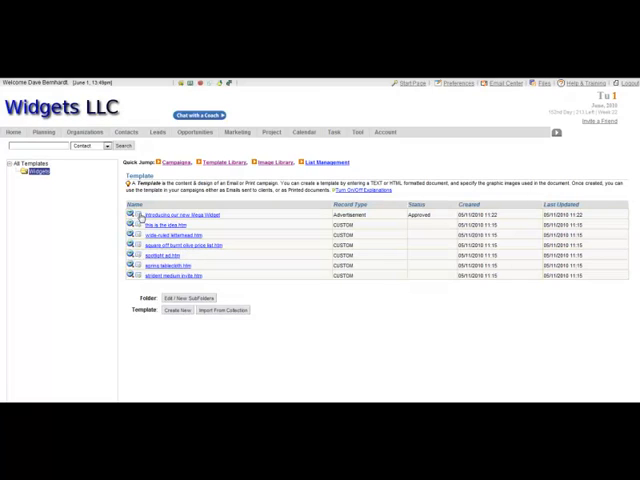
mouse_move(166, 332)
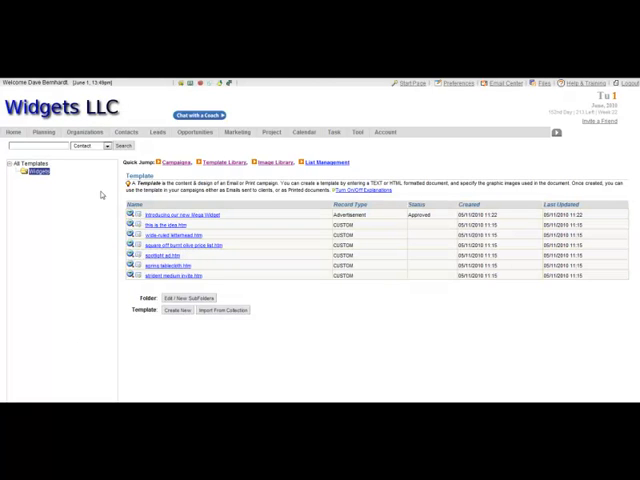
mouse_move(166, 284)
text(Thank You for)
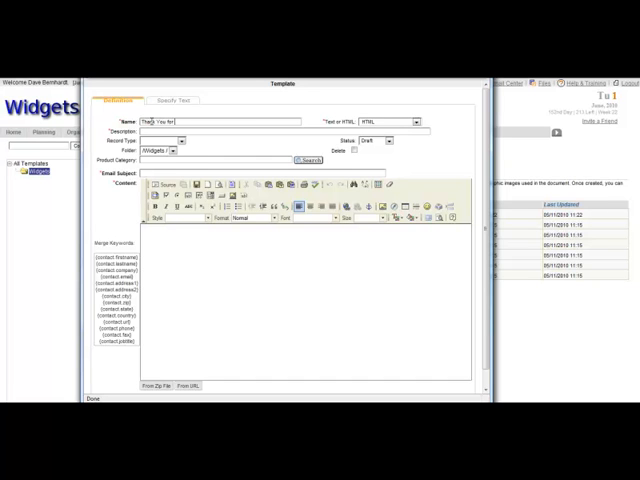
Describe the template as 'Thank You for Interest', record type Announcement, status Published.
text(Interest)
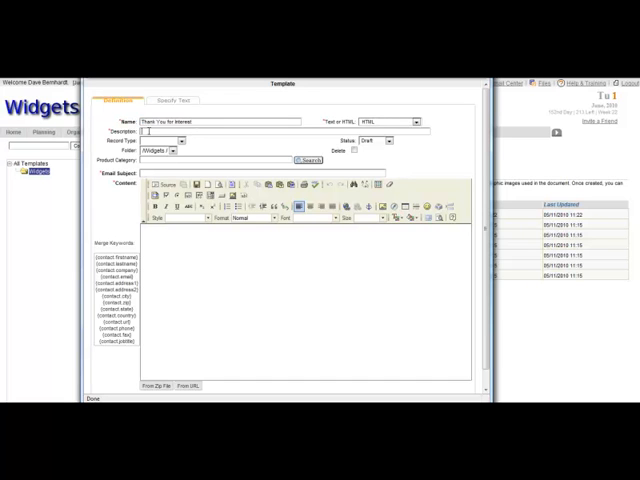
text(Thank You for Interest)
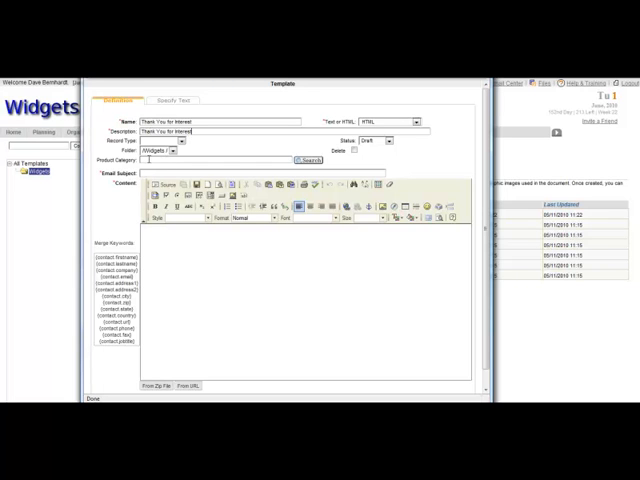
click(178, 140)
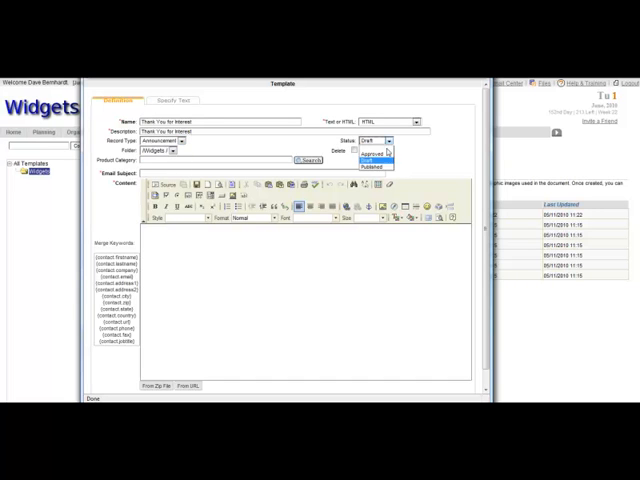
click(376, 166)
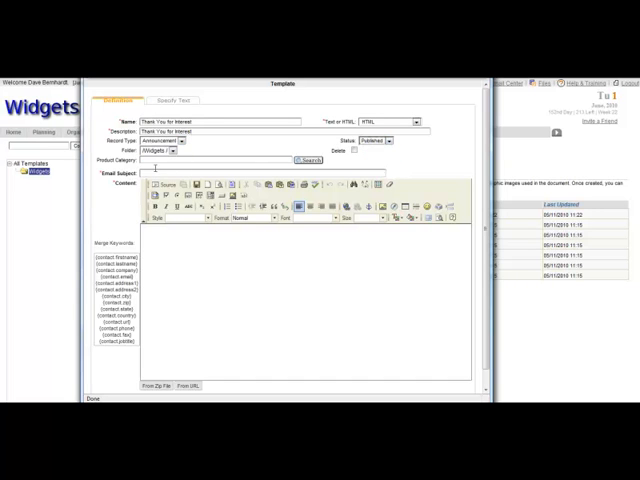
Enter the email subject 'Thank you for your interest in Widgets LLC'.
click(200, 172)
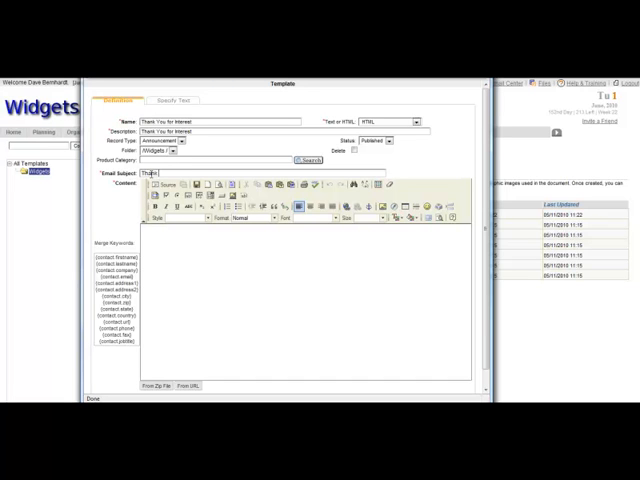
text(Thank you for your interest in W)
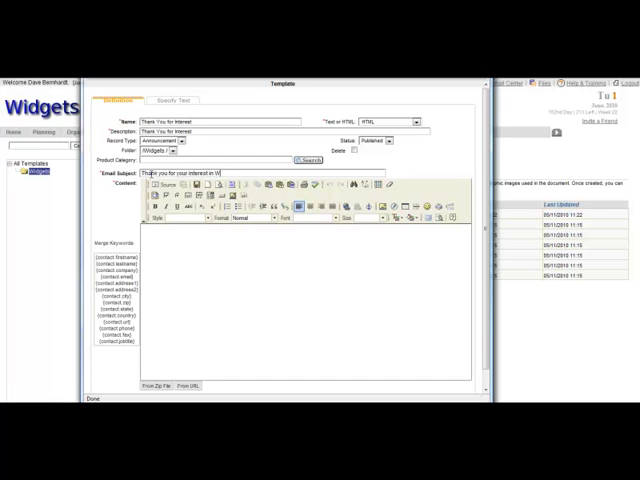
text(idgets)
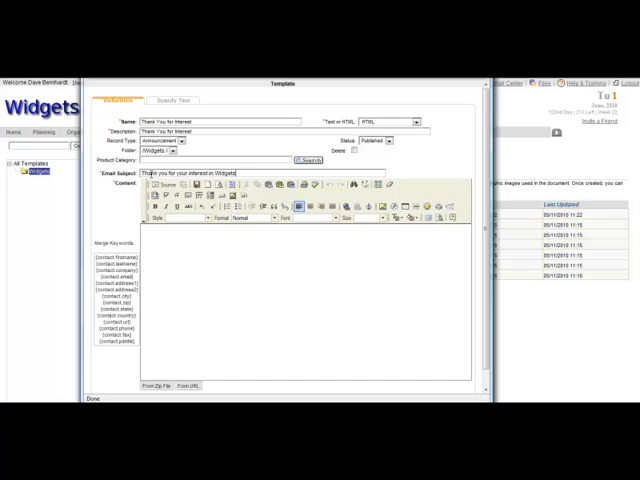
text(LLC)
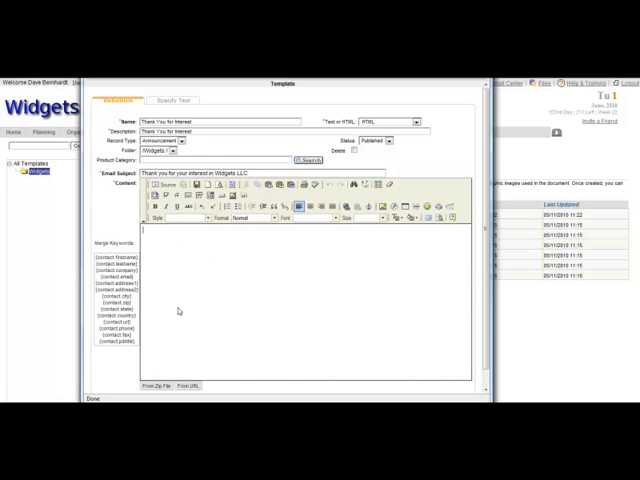
mouse_move(232, 288)
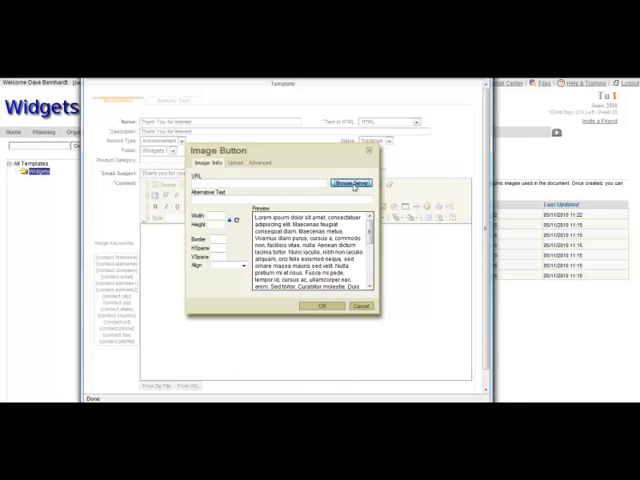
Insert the Widgets LLC logo from the server files as the email header image.
click(348, 184)
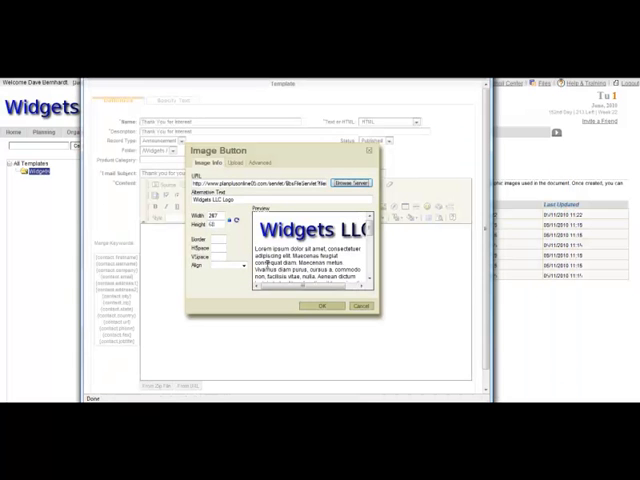
click(320, 306)
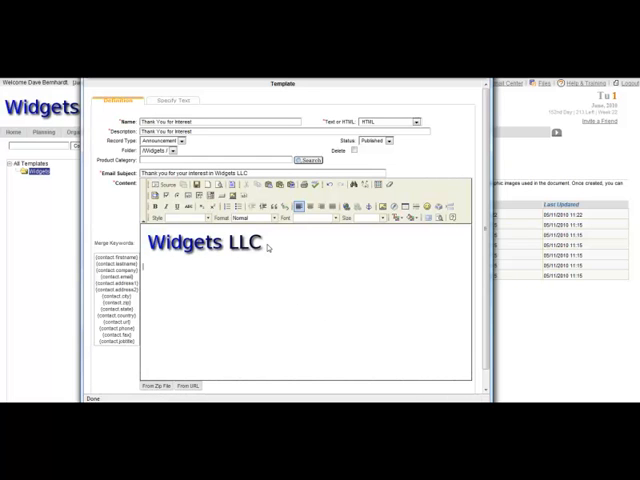
Write 'Dear' followed by the contact firstname and lastname merge tags.
text(Dear)
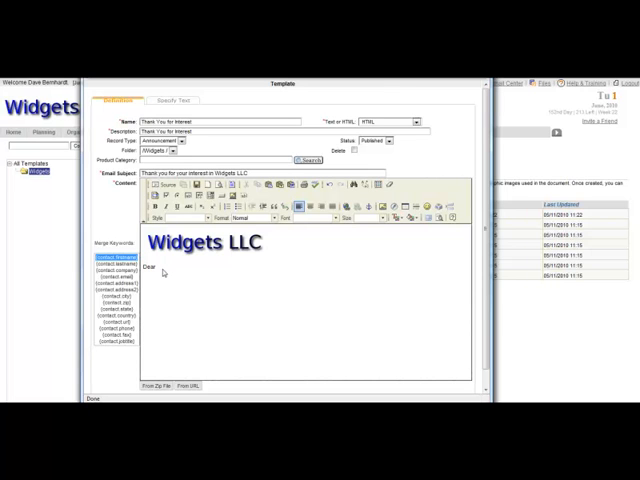
click(108, 264)
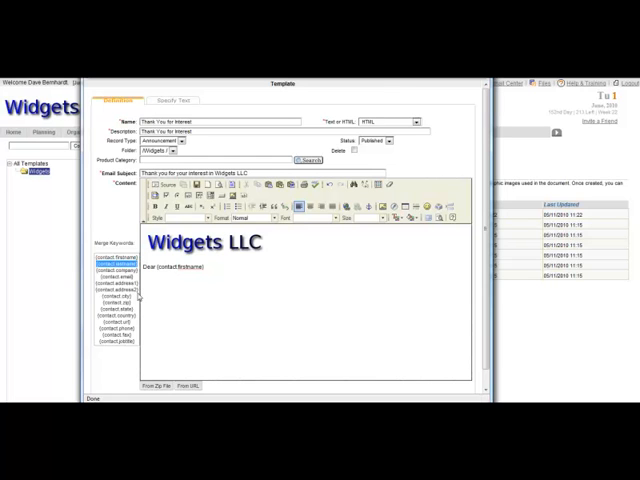
mouse_move(216, 268)
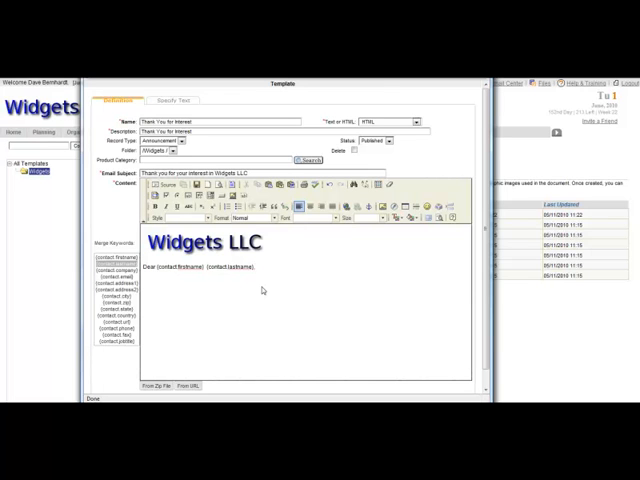
Write the thank-you sentence and 'Please visit our website for additional information by clicking here.'.
text(Thank)
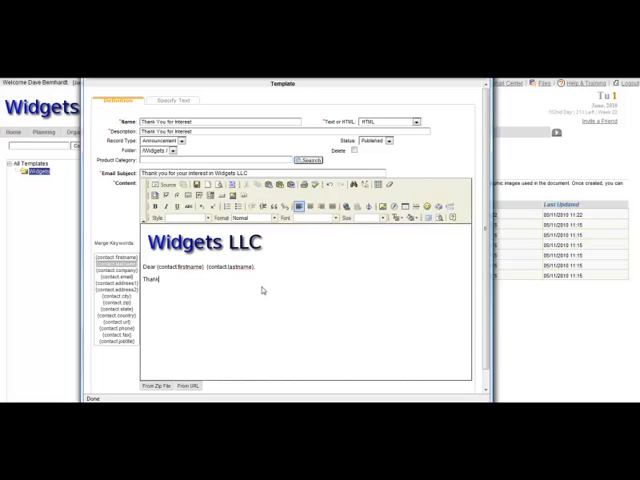
text(you for your recent inquiry)
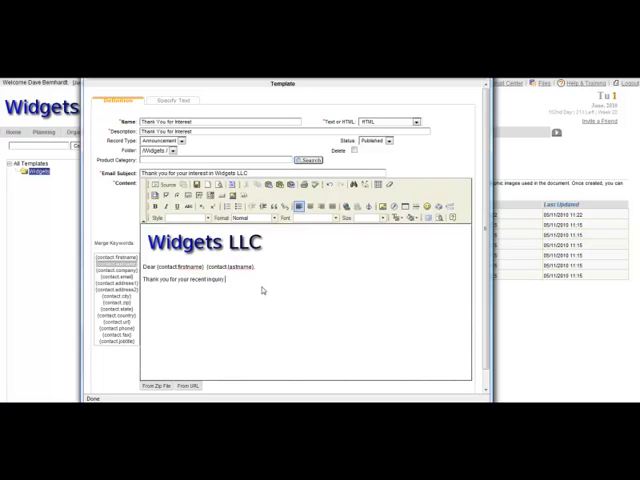
text(concerning our Widgets.)
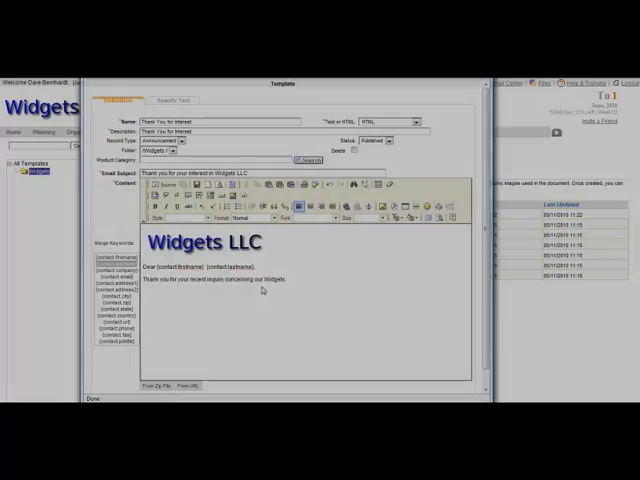
text(Please visit our website for additional information by clicking here.)
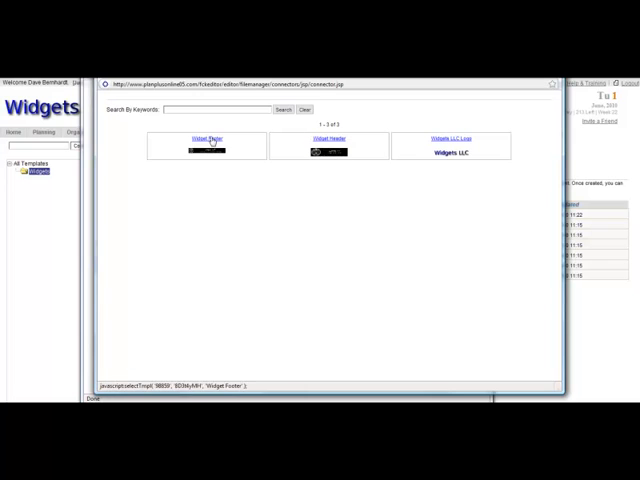
Insert the black Widgets, LLC footer banner from the server files at the bottom.
click(204, 148)
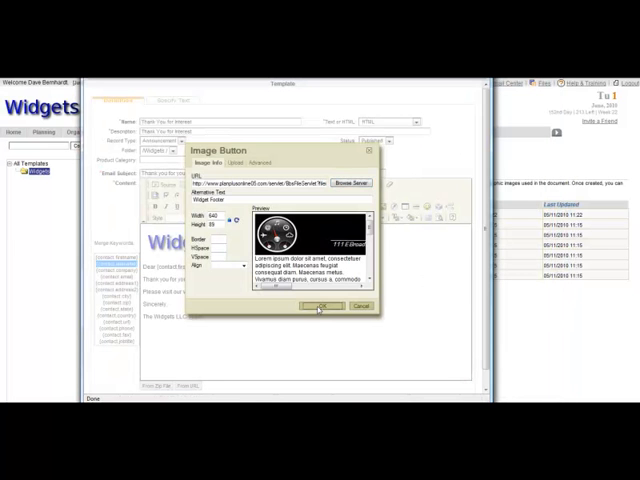
click(318, 308)
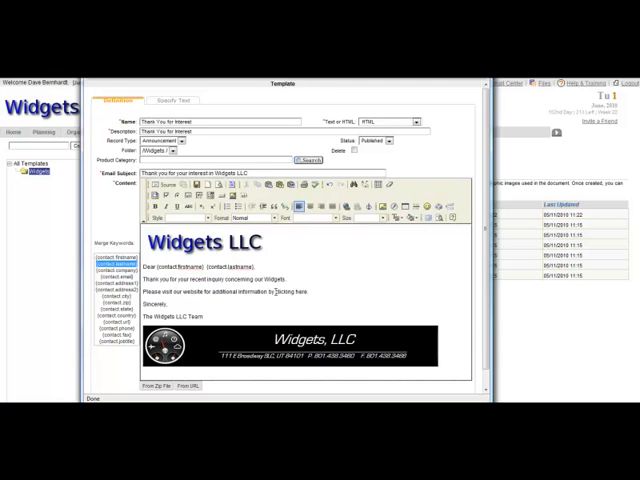
Link the word 'here' to the Widgets website's /products.htm page.
double_click(294, 292)
text(www.widgetsllc.com/je)
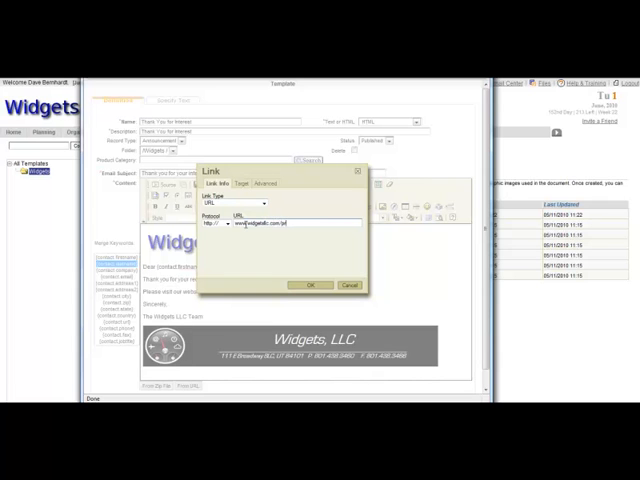
text(/products.htm)
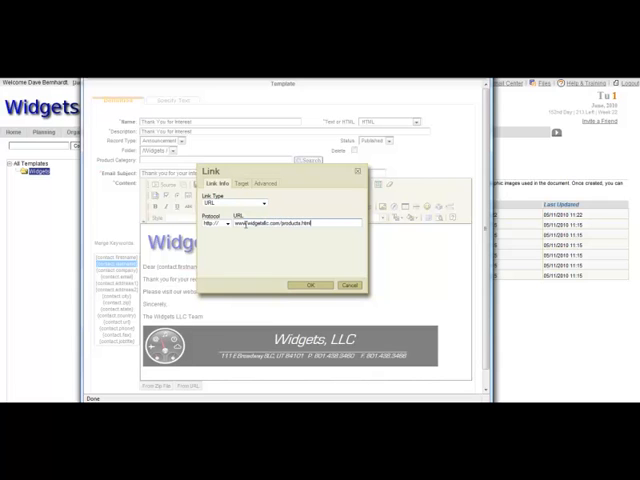
click(312, 284)
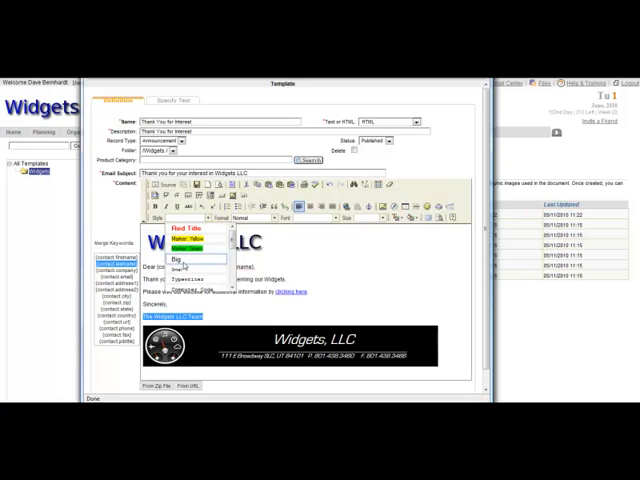
Format 'The Widgets LLC Team' as a styled heading with a larger font size.
click(176, 258)
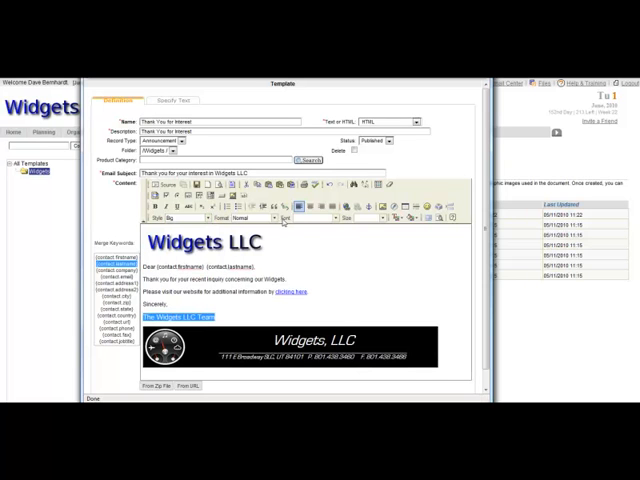
click(244, 216)
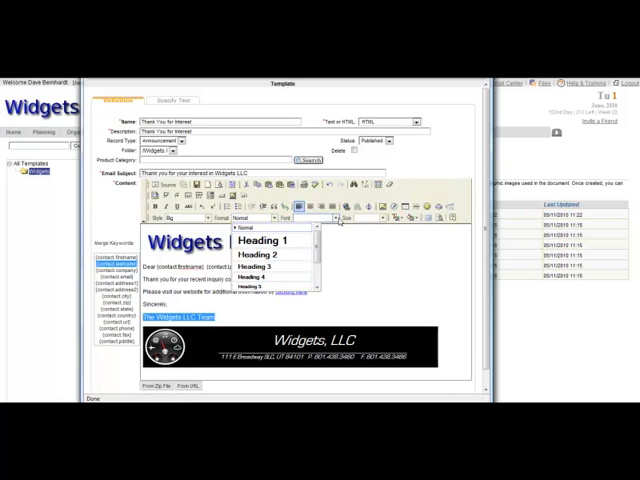
click(336, 216)
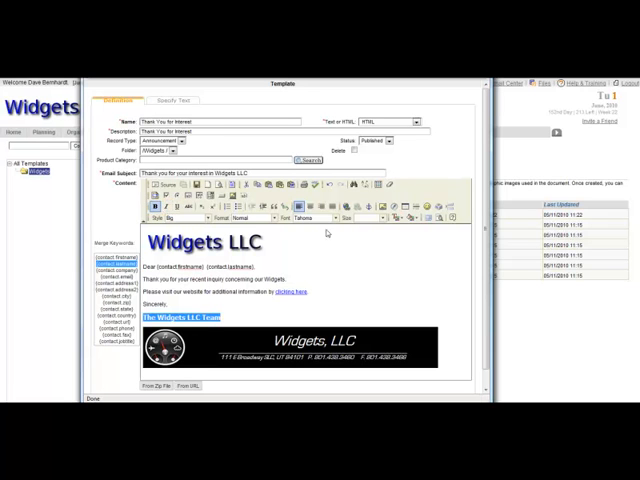
click(384, 218)
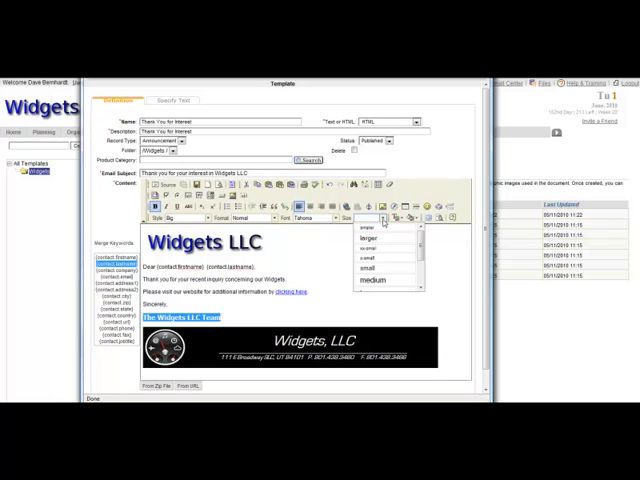
click(376, 280)
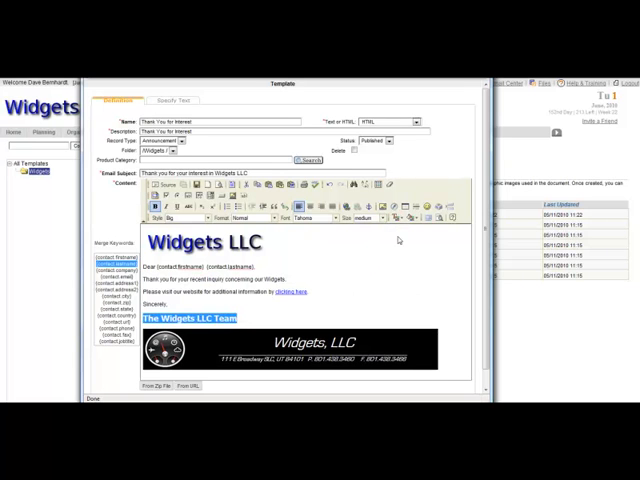
click(396, 216)
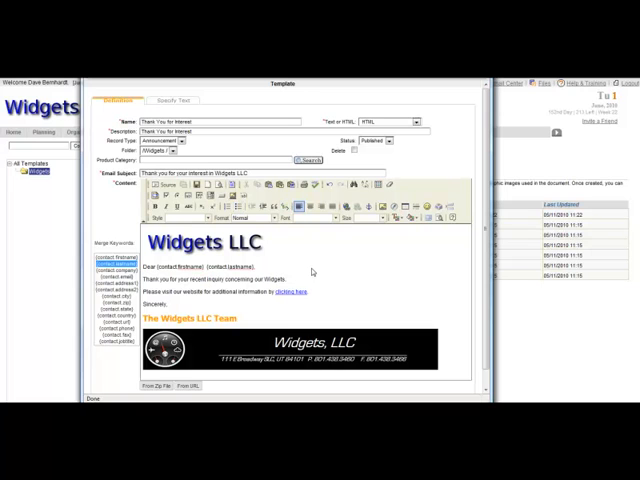
mouse_move(284, 292)
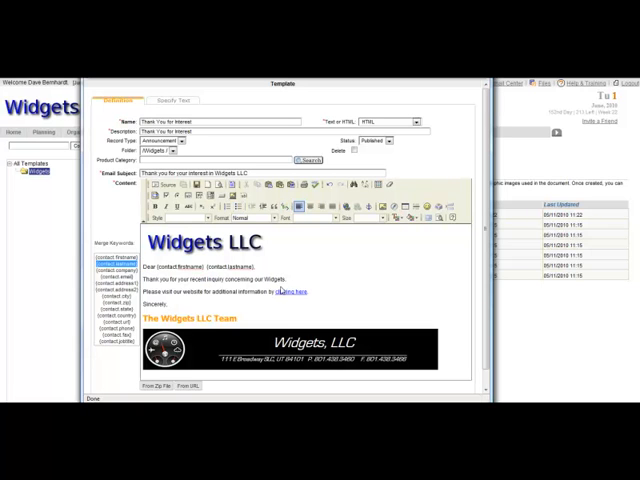